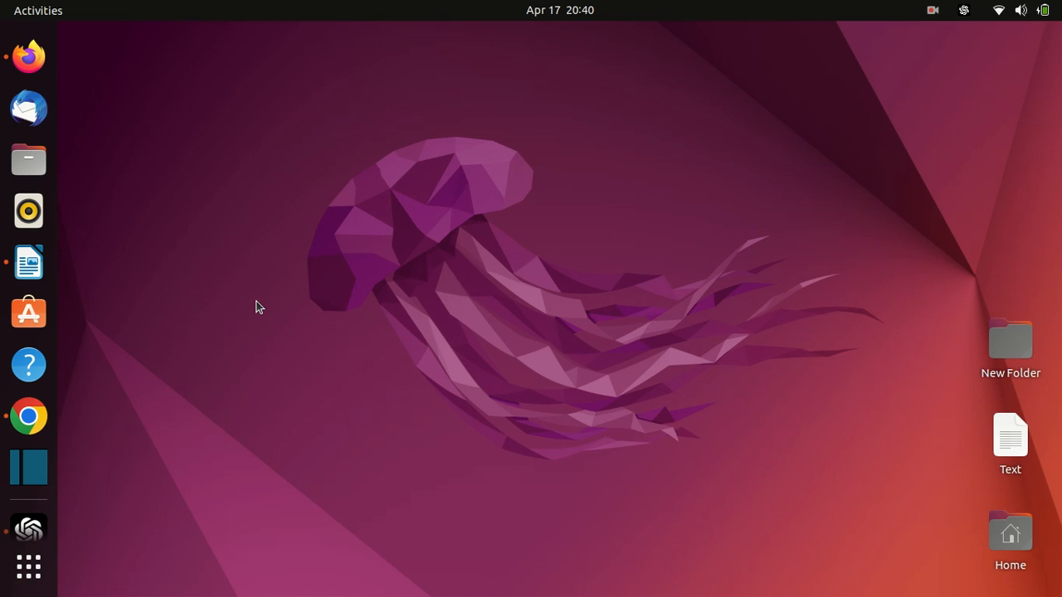
{"action": "mouse_move", "coordinate": [29, 568]}
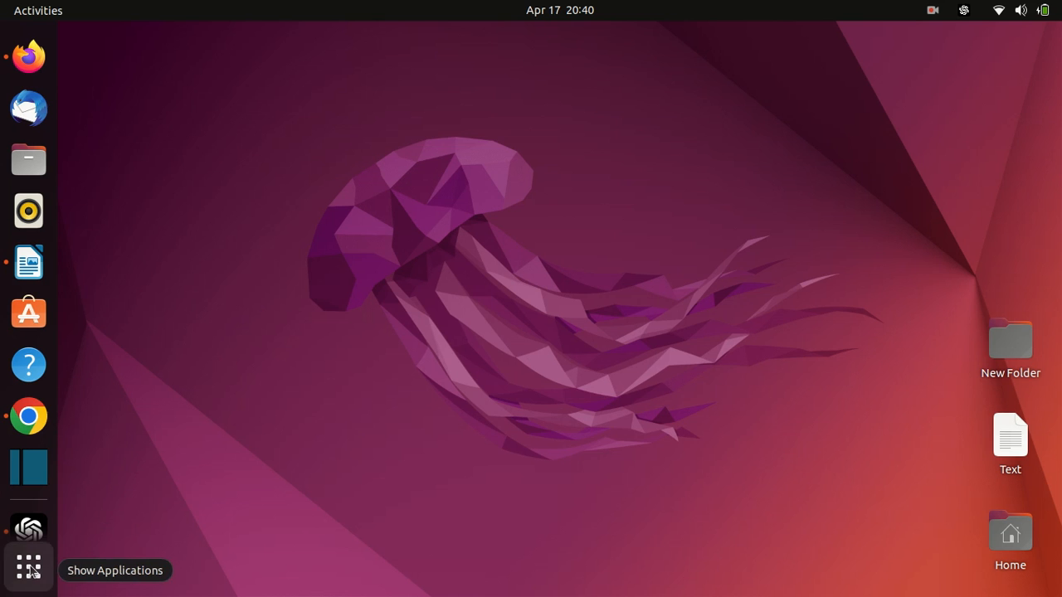
Launch Terminal from the Show Applications overview.
{"action": "left_click", "coordinate": [28, 568]}
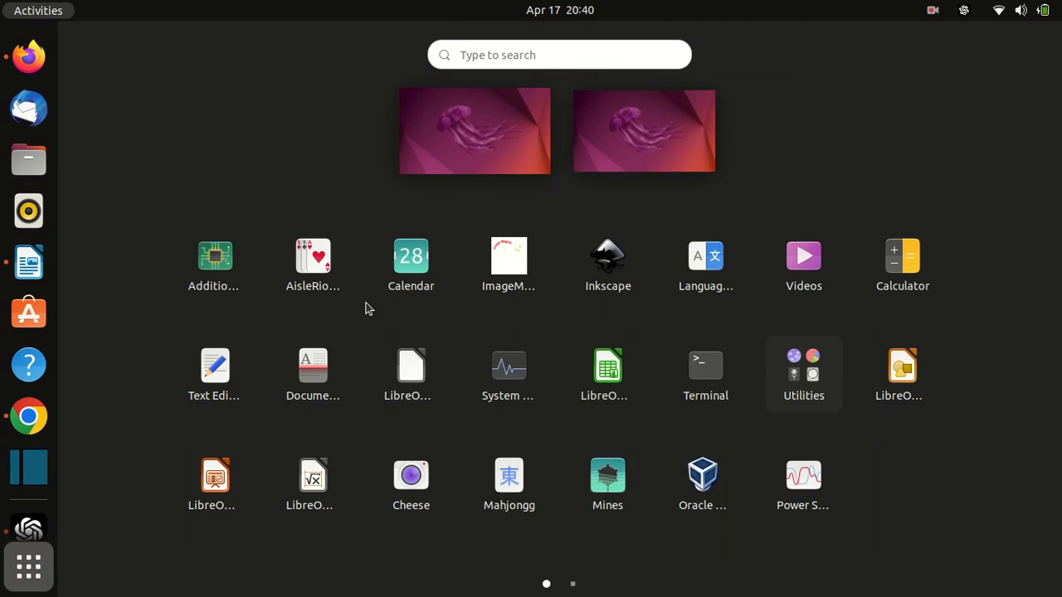
{"action": "left_click", "coordinate": [704, 365]}
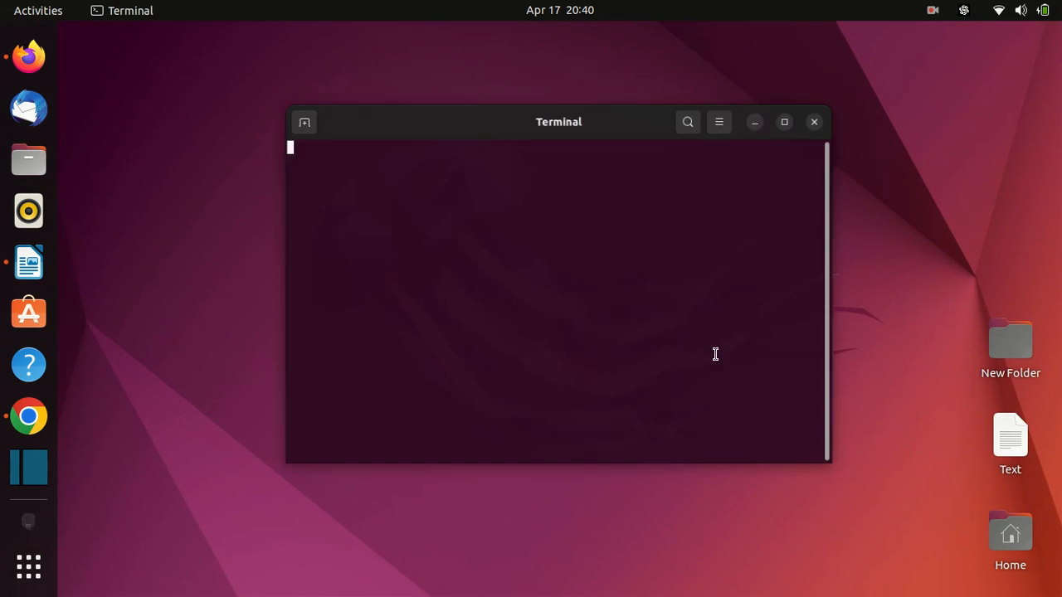
Maximize the terminal and refresh the package lists with sudo apt update.
{"action": "left_click", "coordinate": [783, 123]}
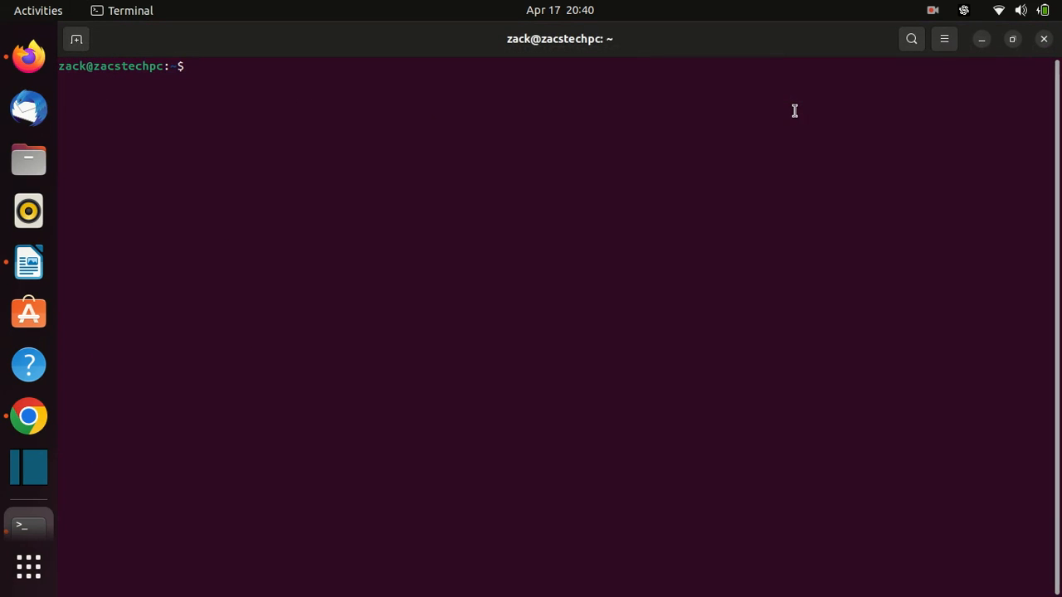
{"action": "type", "text": "sudo"}
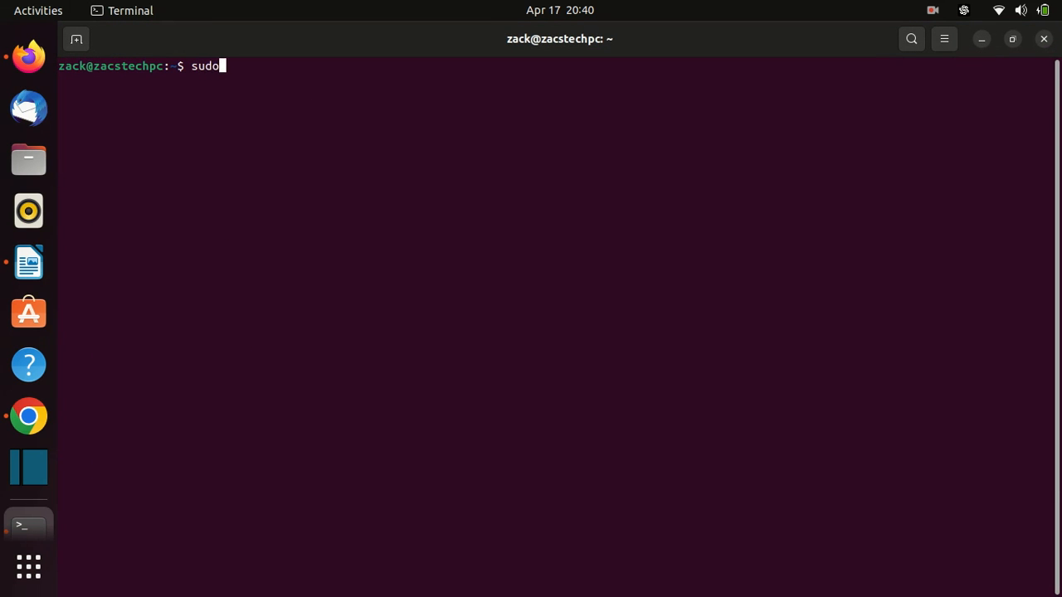
{"action": "type", "text": "apt update"}
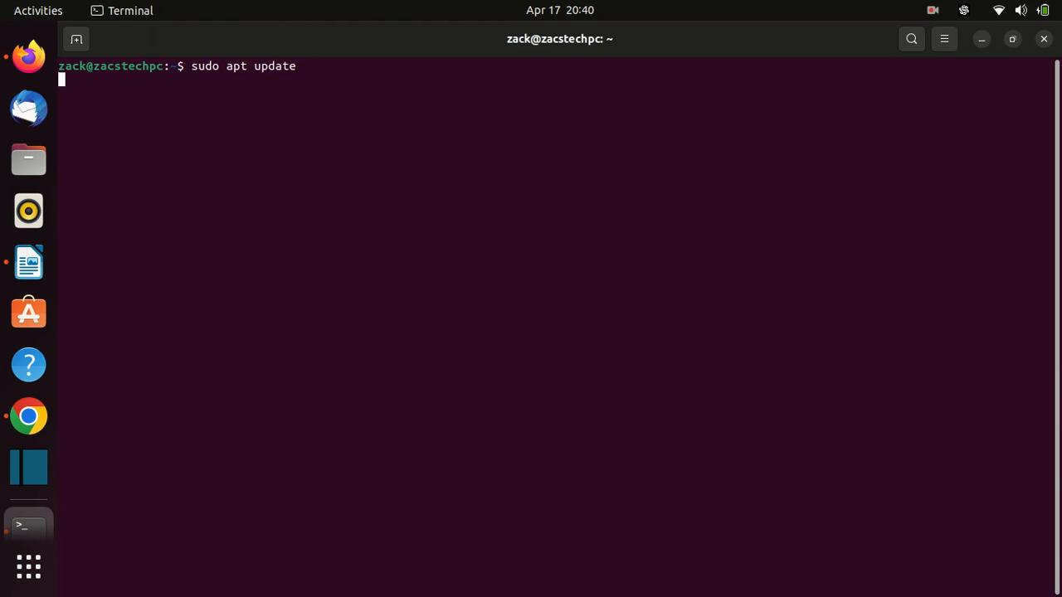
{"action": "key", "text": "Return"}
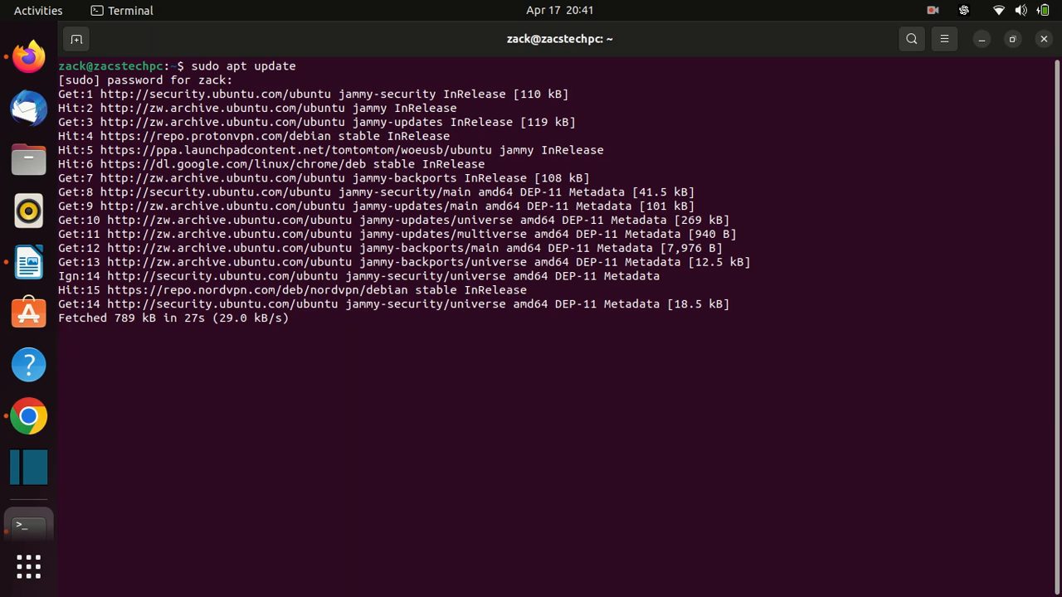
Install available package upgrades with sudo apt upgrade, then clear the screen.
{"action": "type", "text": "sudo"}
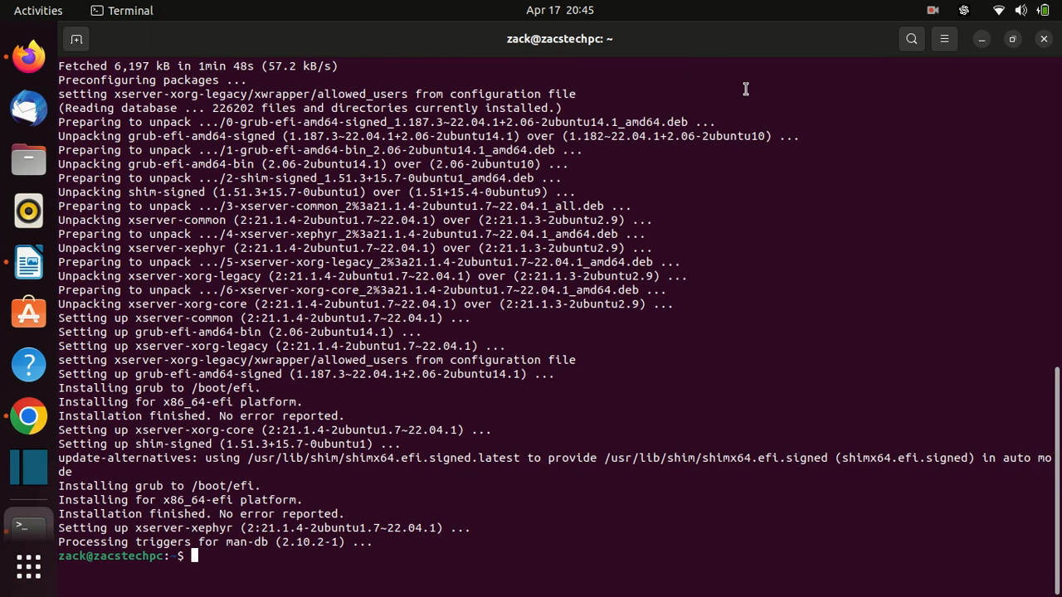
{"action": "type", "text": "clear"}
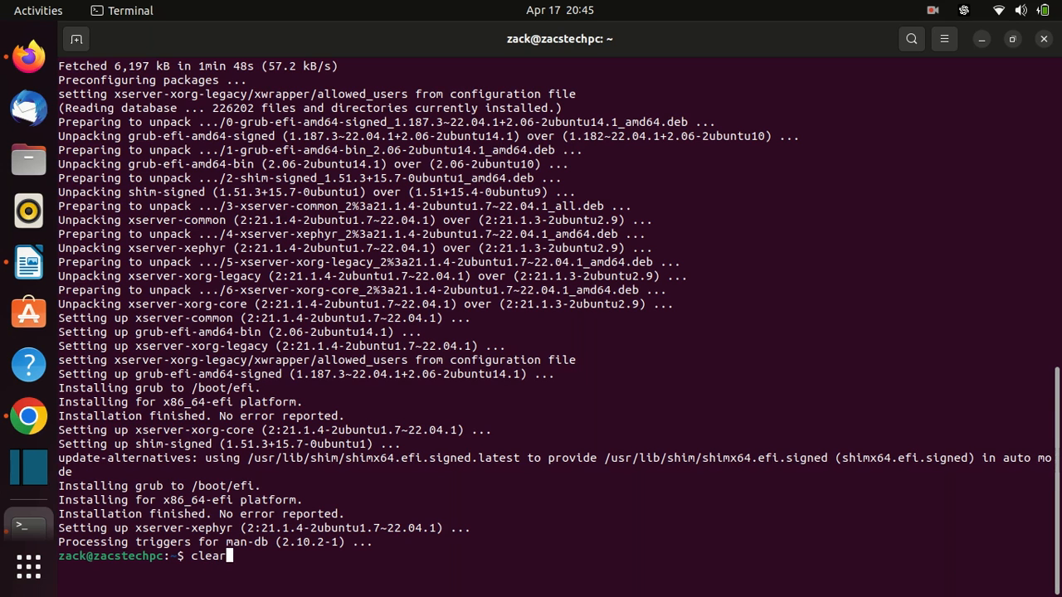
{"action": "key", "text": "Return"}
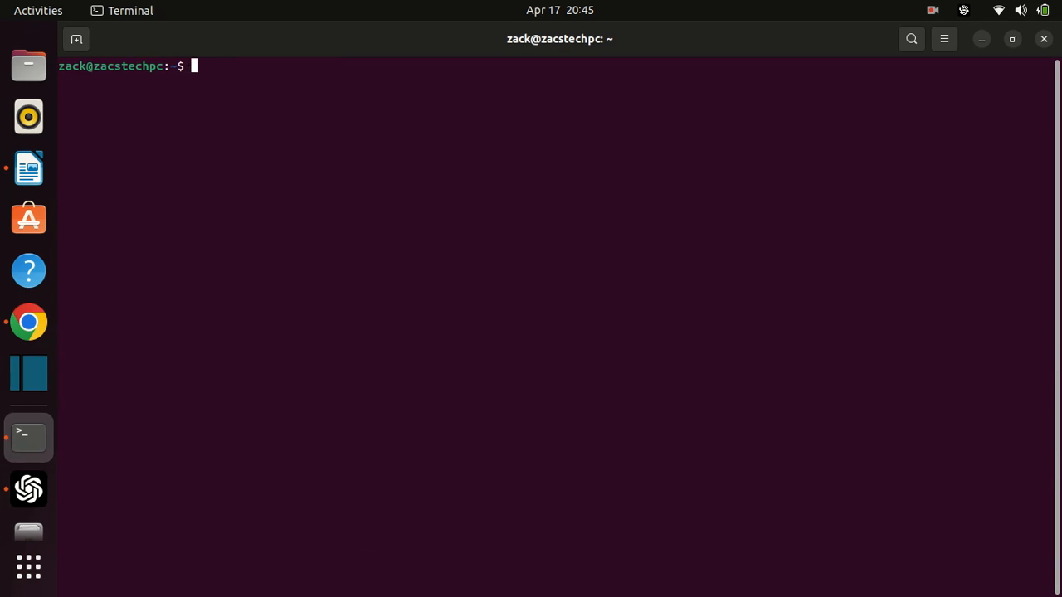
Install the snap package with sudo apt install snap and clear the screen afterwards.
{"action": "type", "text": "sudo"}
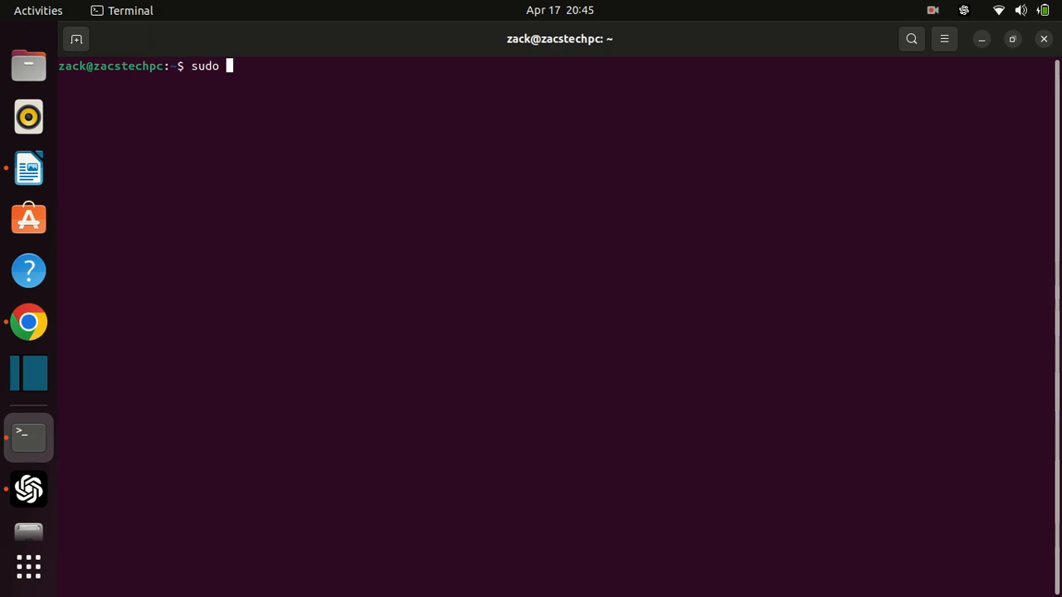
{"action": "type", "text": "apt in"}
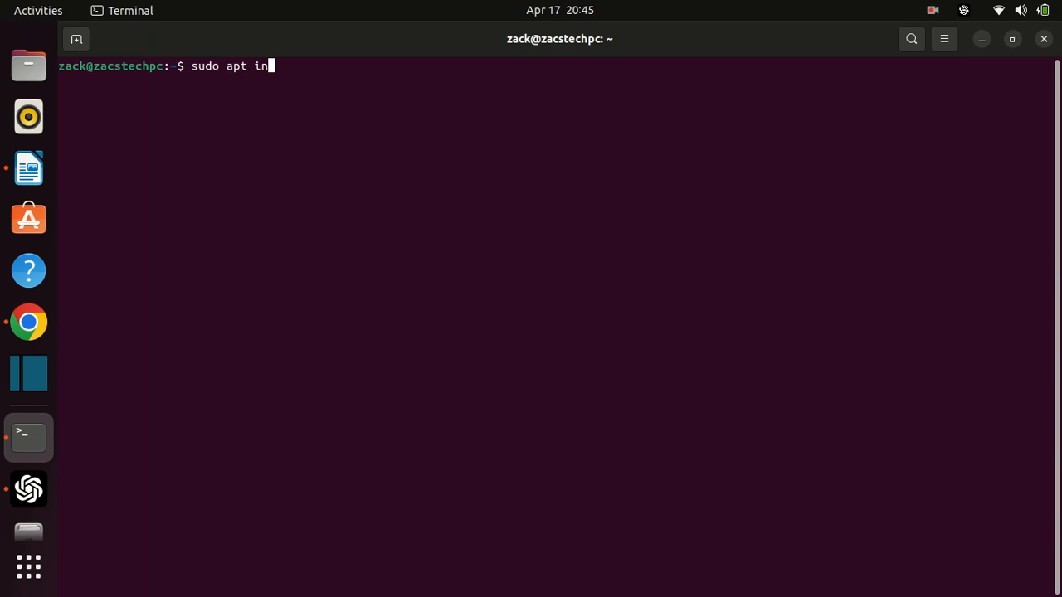
{"action": "type", "text": "stall"}
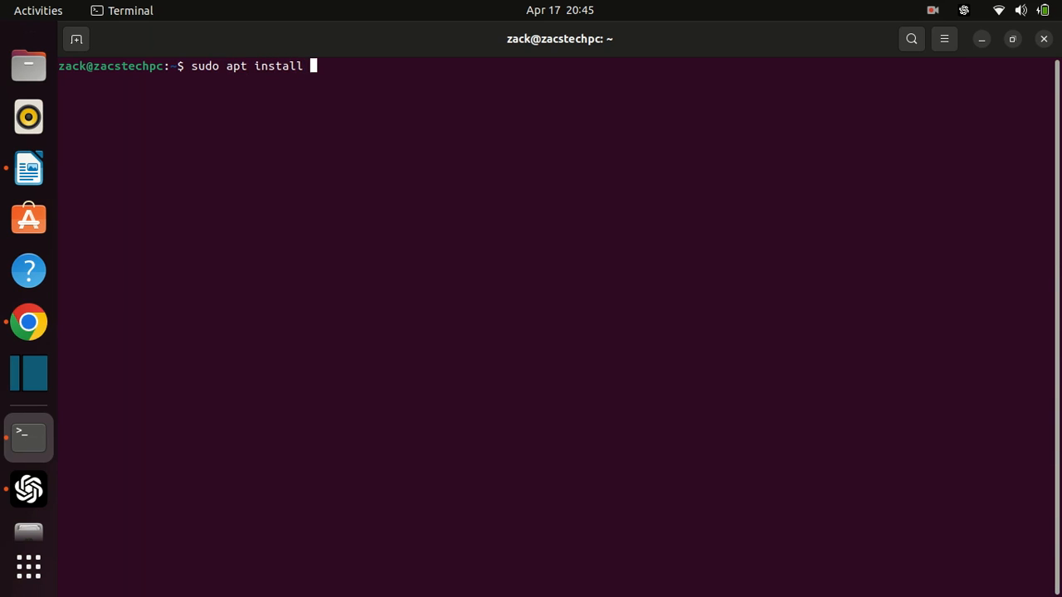
{"action": "type", "text": "snap"}
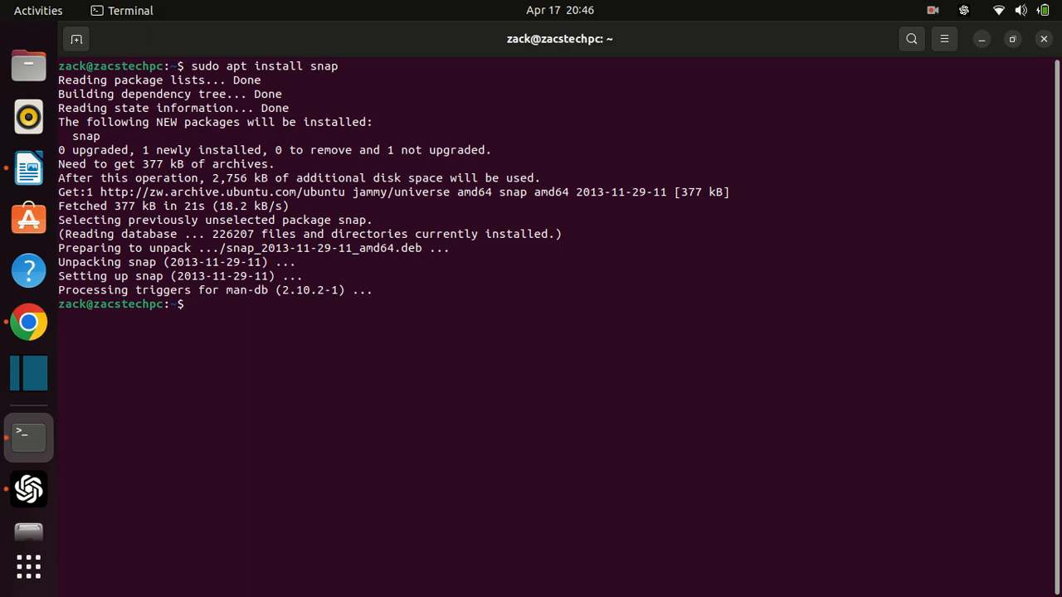
{"action": "type", "text": "clear"}
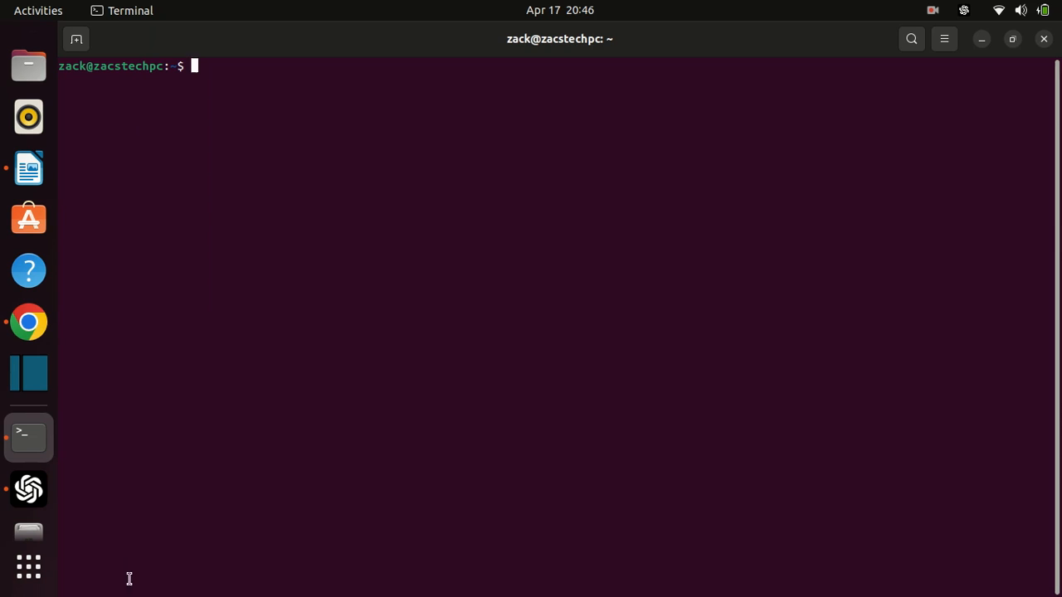
Install TradingView 2.3.3 with sudo snap install tradingview.
{"action": "type", "text": "sud"}
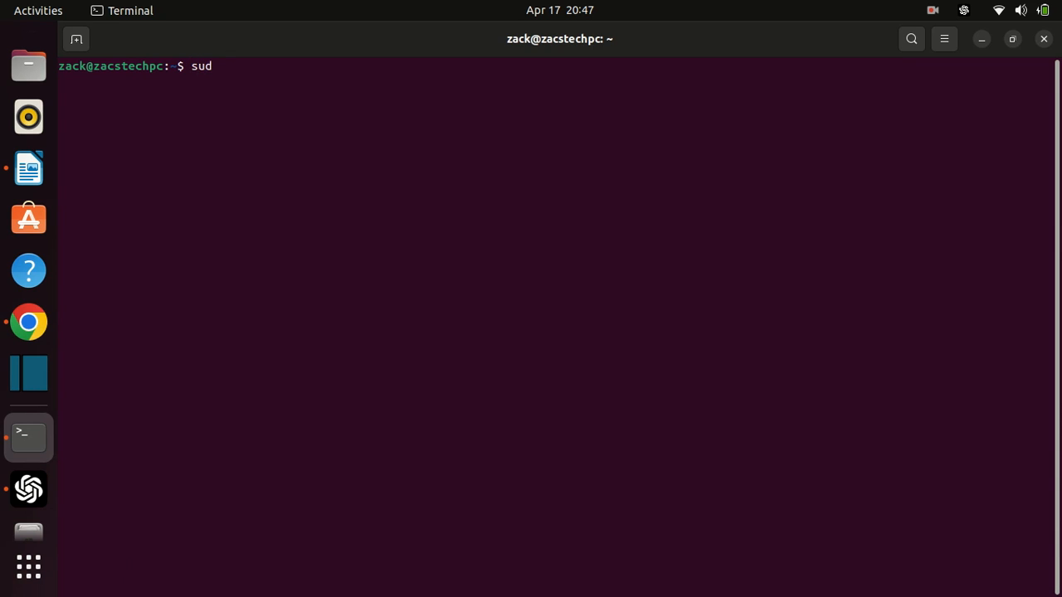
{"action": "type", "text": "o sna"}
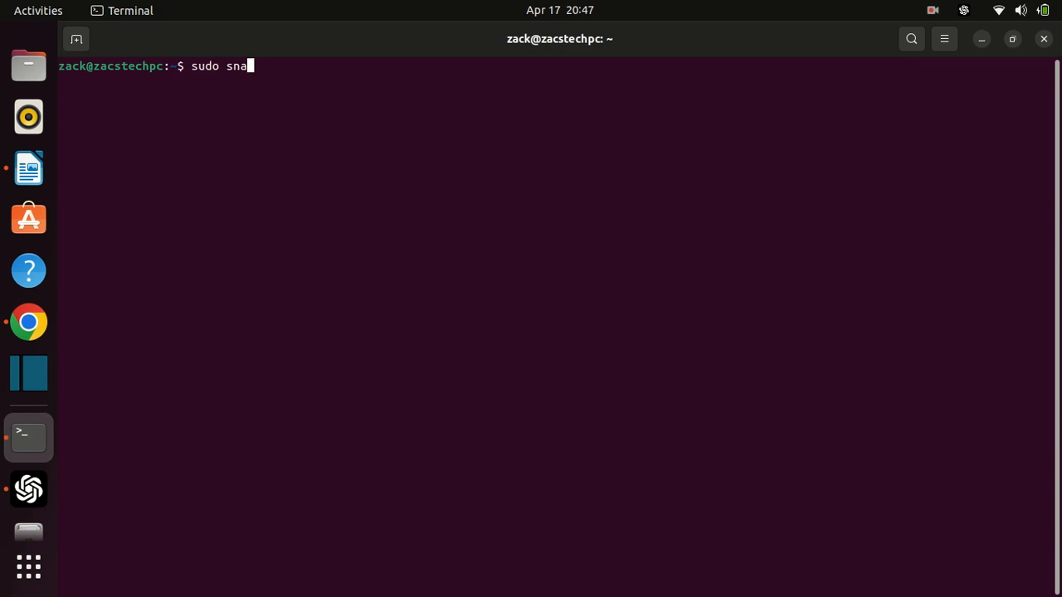
{"action": "type", "text": "p ins"}
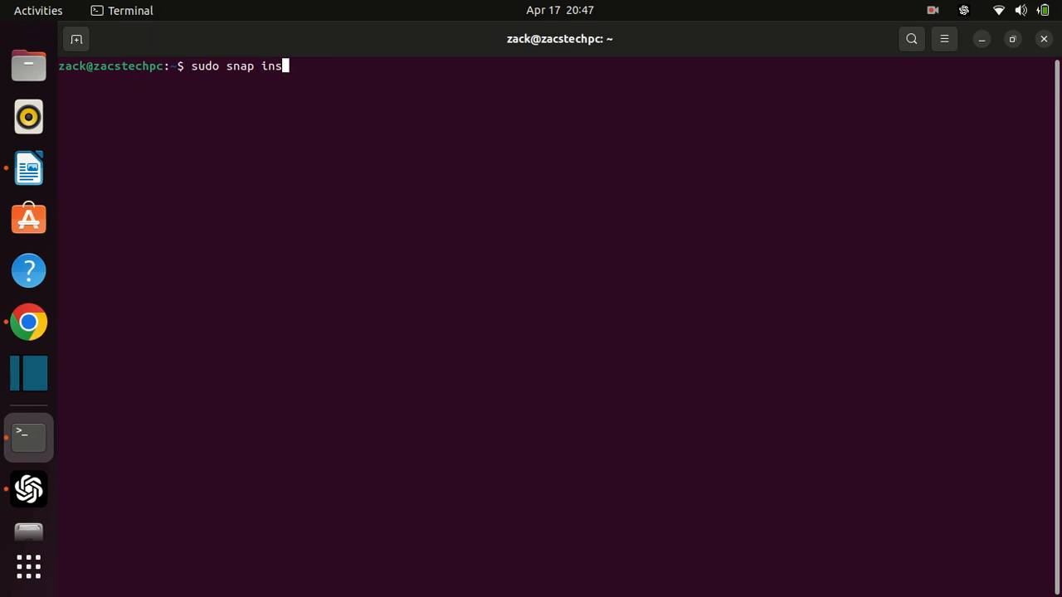
{"action": "type", "text": "tall"}
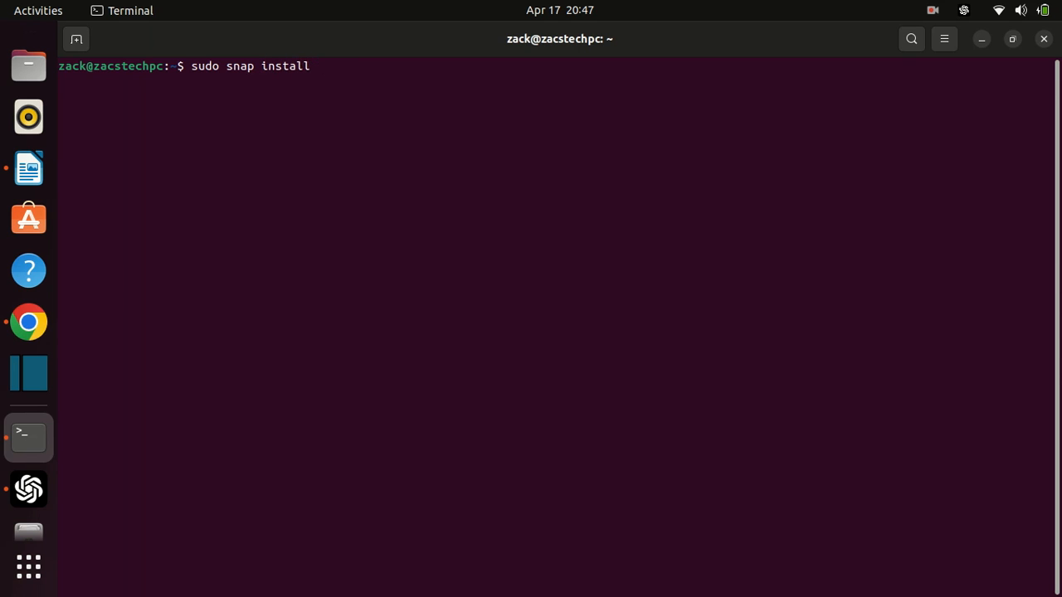
{"action": "type", "text": "trading"}
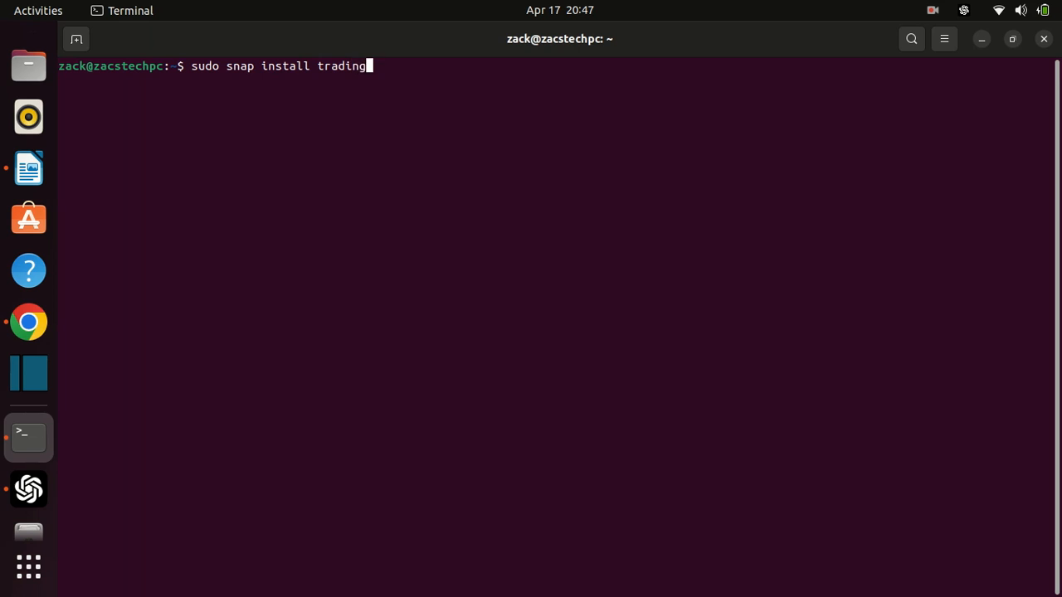
{"action": "type", "text": "view"}
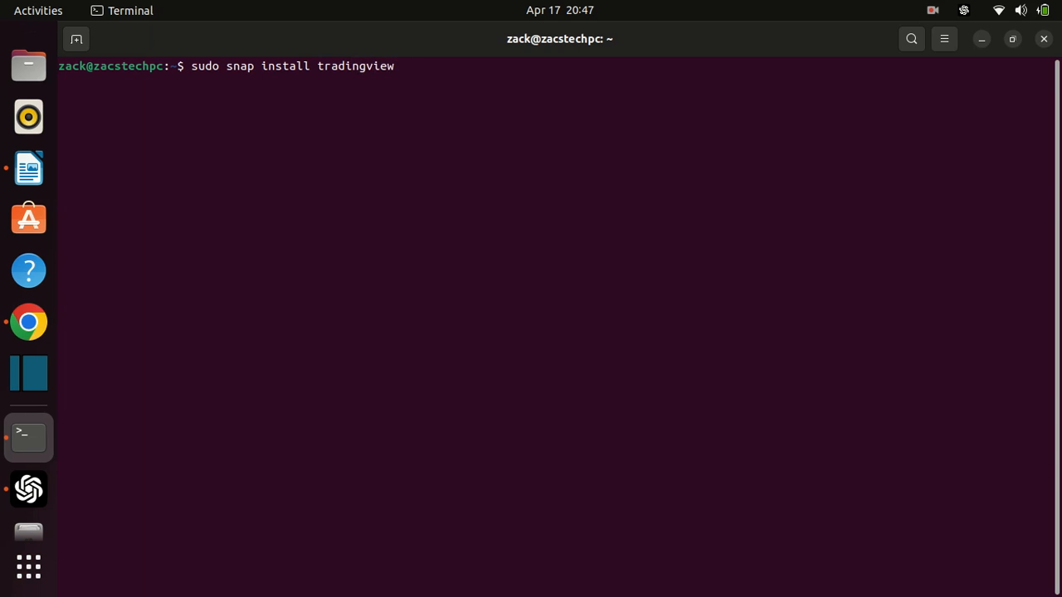
{"action": "key", "text": "Return"}
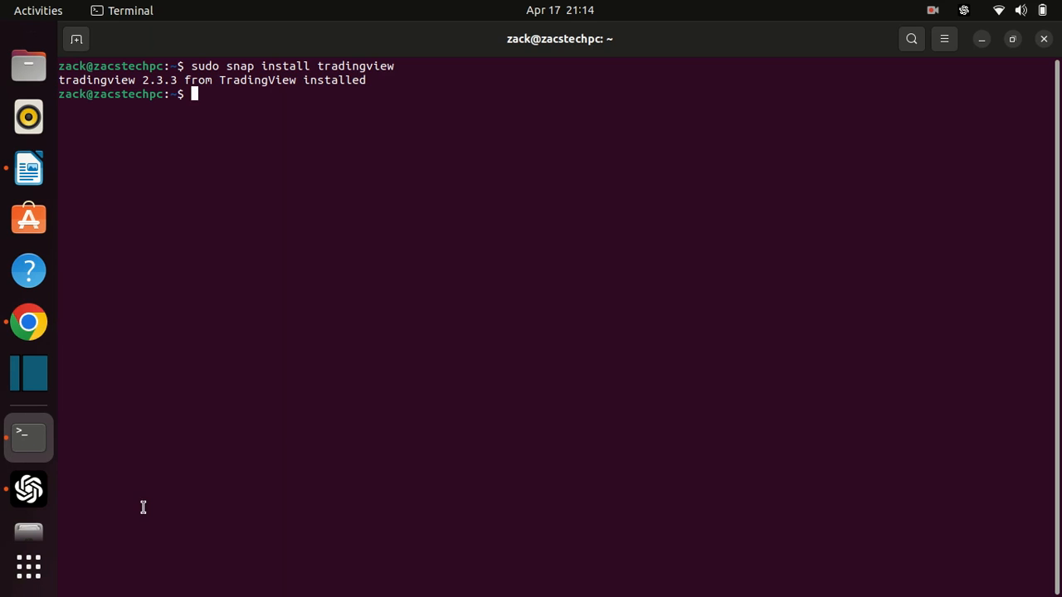
Search the applications overview for 'tra' to find and launch TradingView.
{"action": "left_click", "coordinate": [28, 568]}
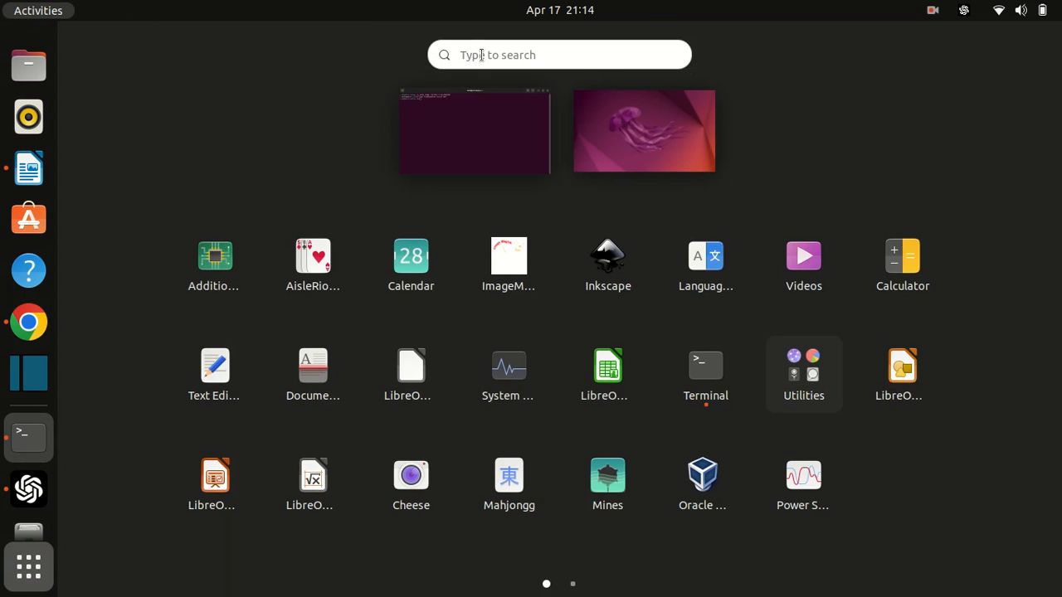
{"action": "type", "text": "tra"}
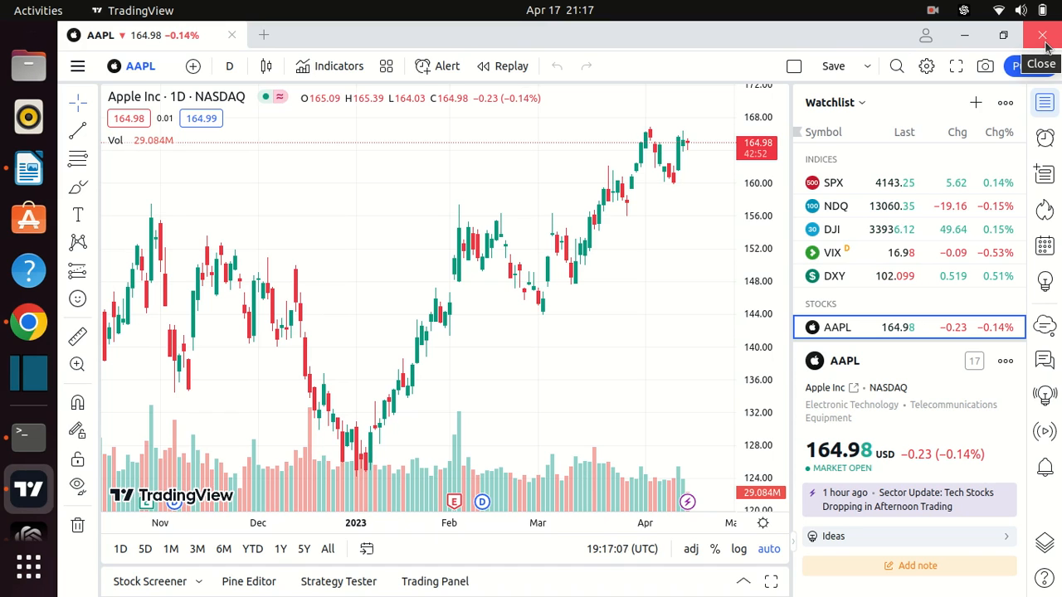
Close TradingView after viewing the AAPL daily chart, returning to the terminal.
{"action": "left_click", "coordinate": [1043, 35]}
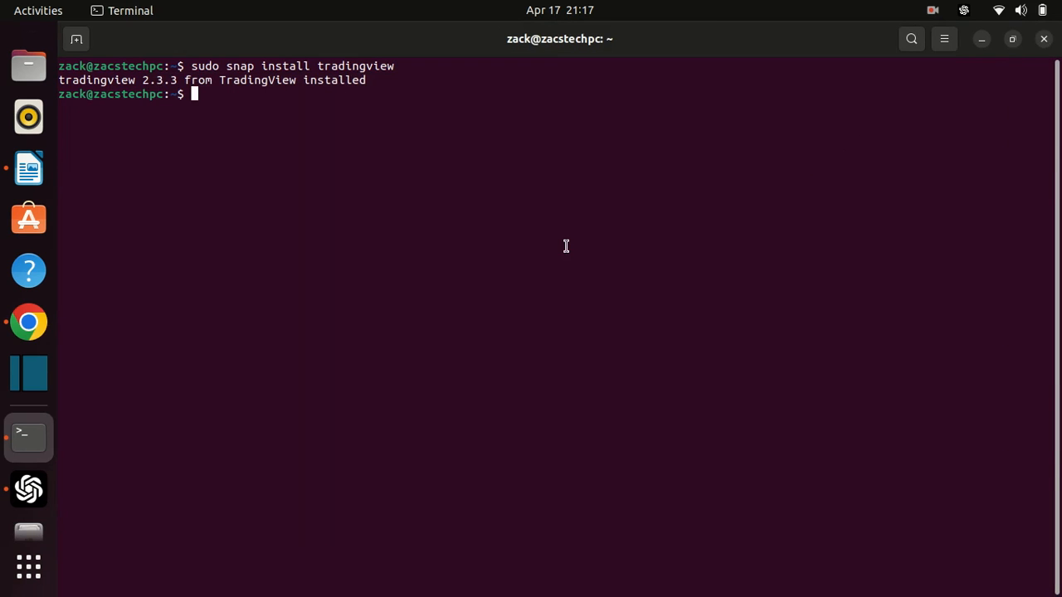
{"action": "mouse_move", "coordinate": [106, 422]}
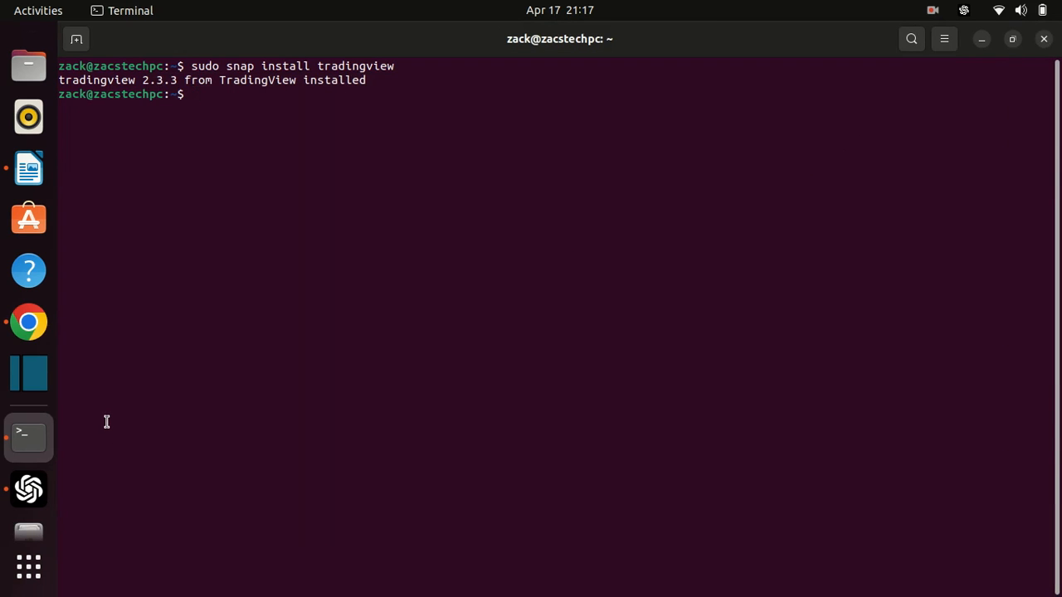